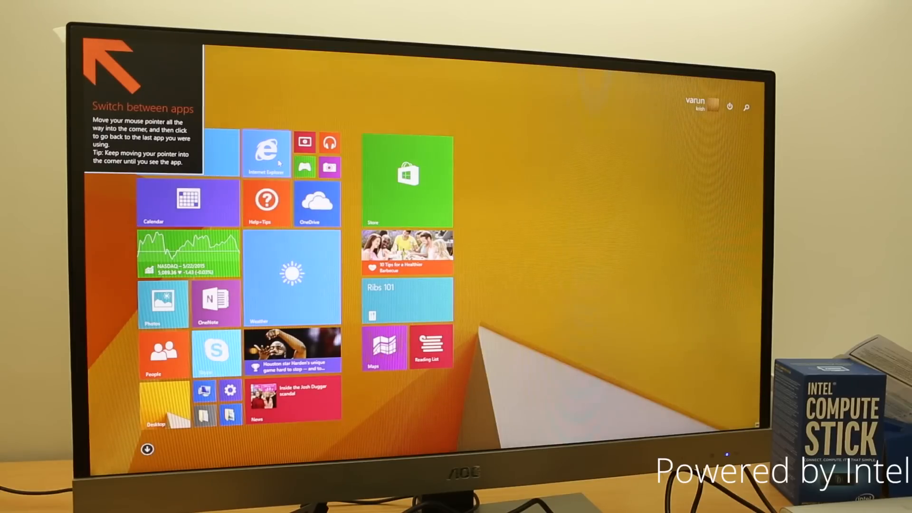
- Return from Start to Metro IE on the Intel India page and switch to the open FoneArena page
left_click(266, 153)
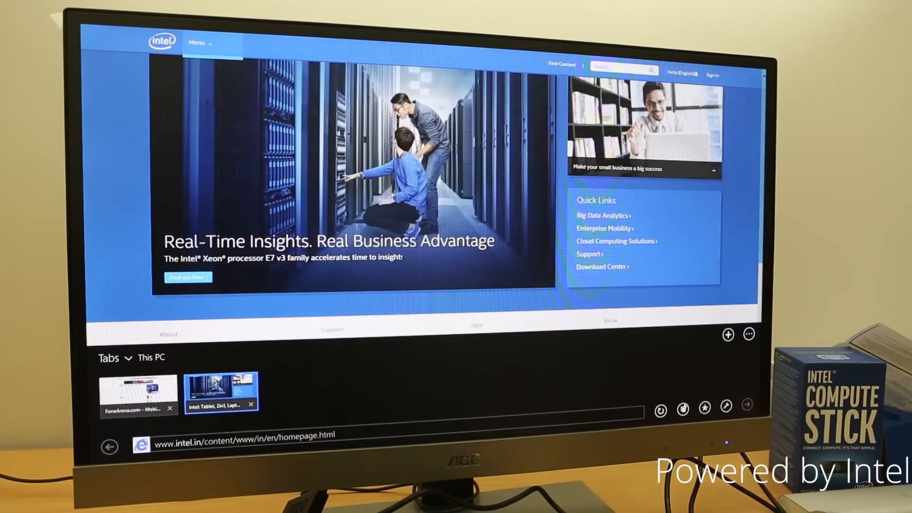
left_click(138, 393)
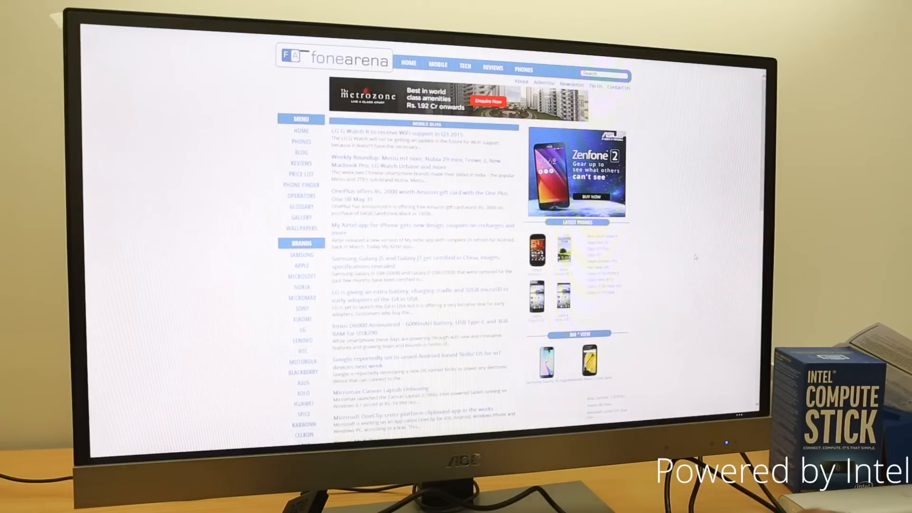
mouse_move(302, 163)
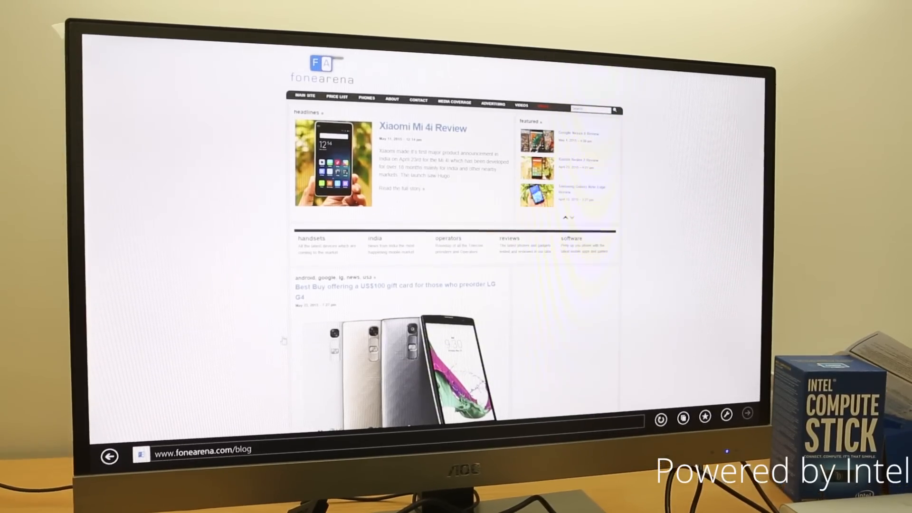
- Scroll down the FoneArena blog to the LG G4 gift card story
scroll("down", 3)
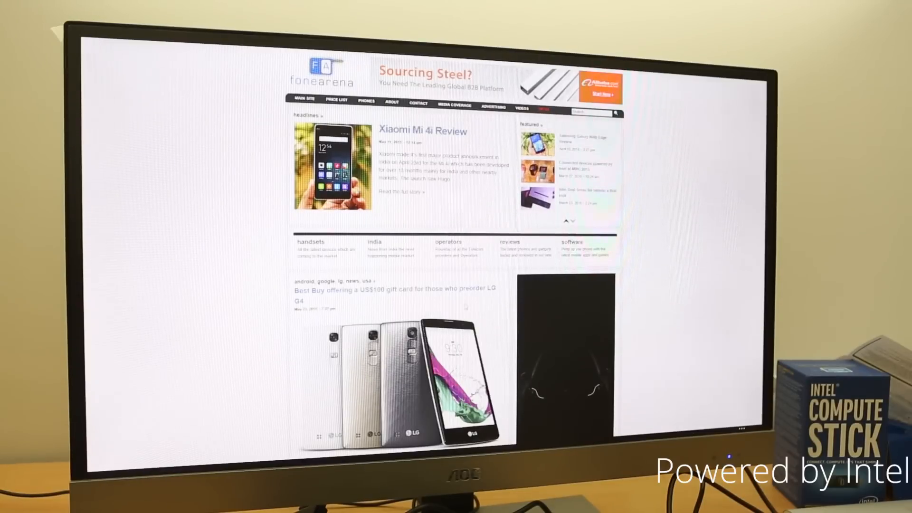
scroll("down", 3)
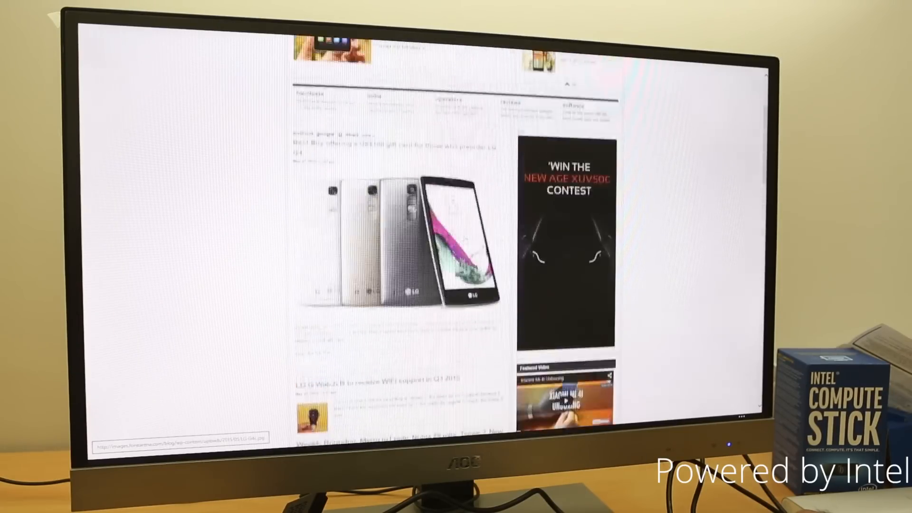
scroll("down", 3)
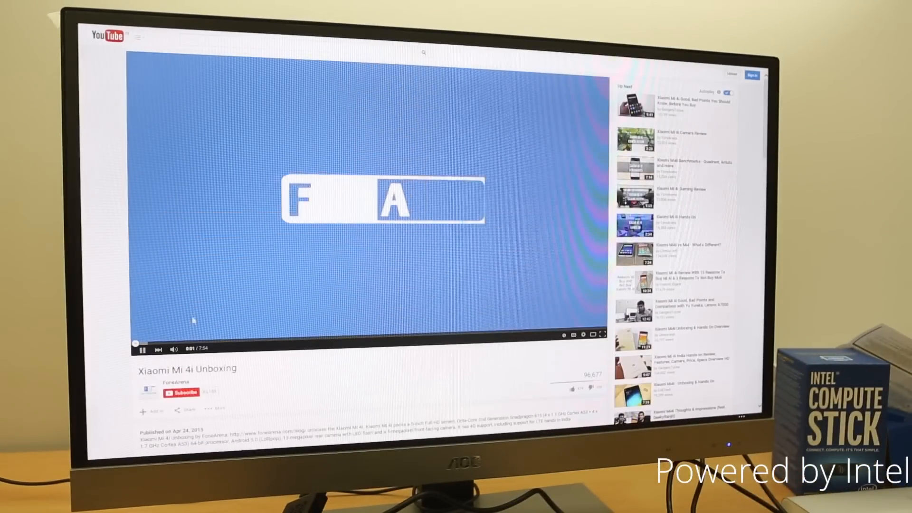
- Start the Xiaomi Mi 4i Unboxing video on YouTube, then leave it playing
left_click(141, 350)
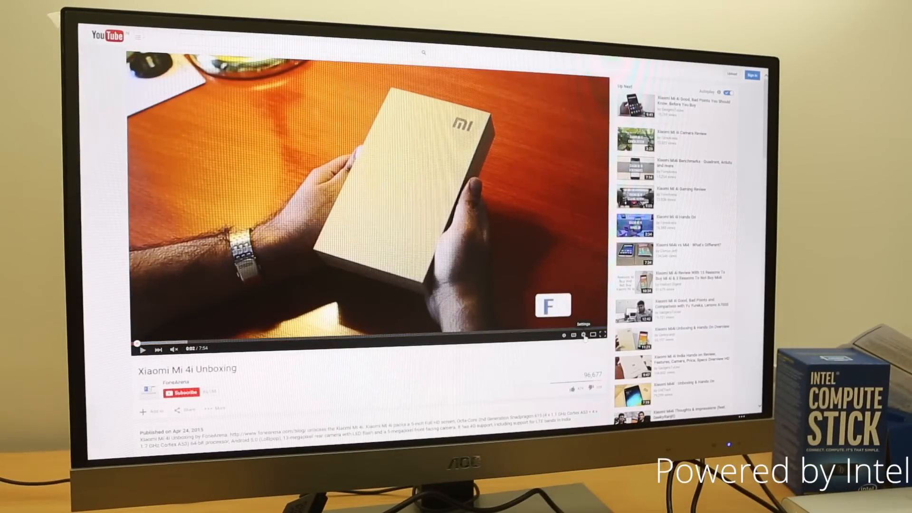
left_click(580, 333)
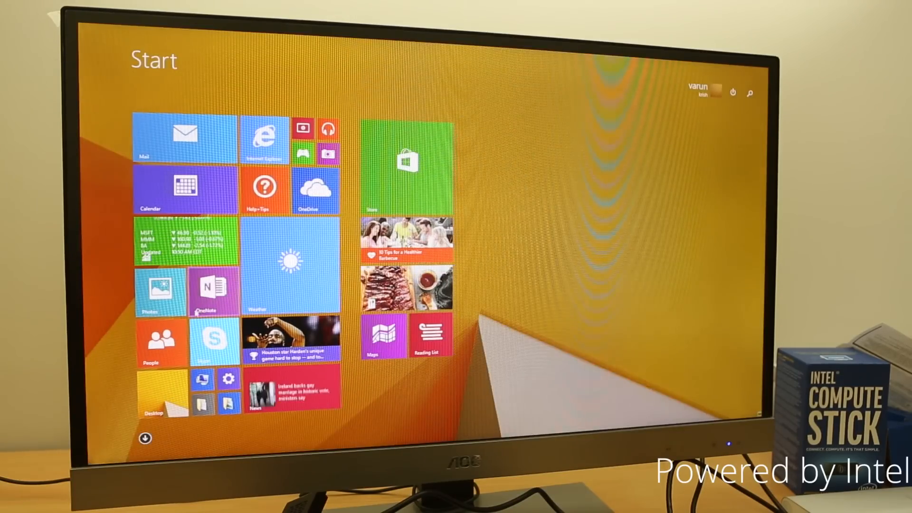
- Go to the desktop with This PC and choose PC info from the Settings charm
left_click(211, 291)
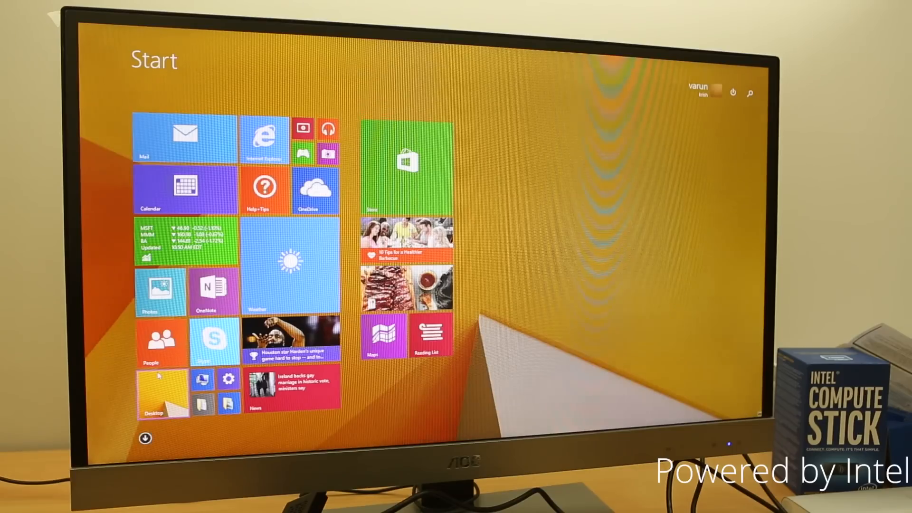
right_click(202, 379)
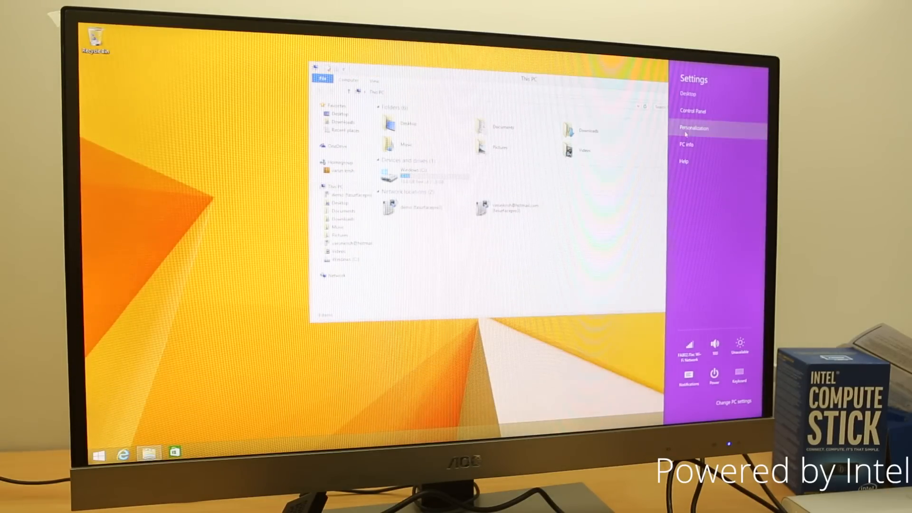
left_click(687, 144)
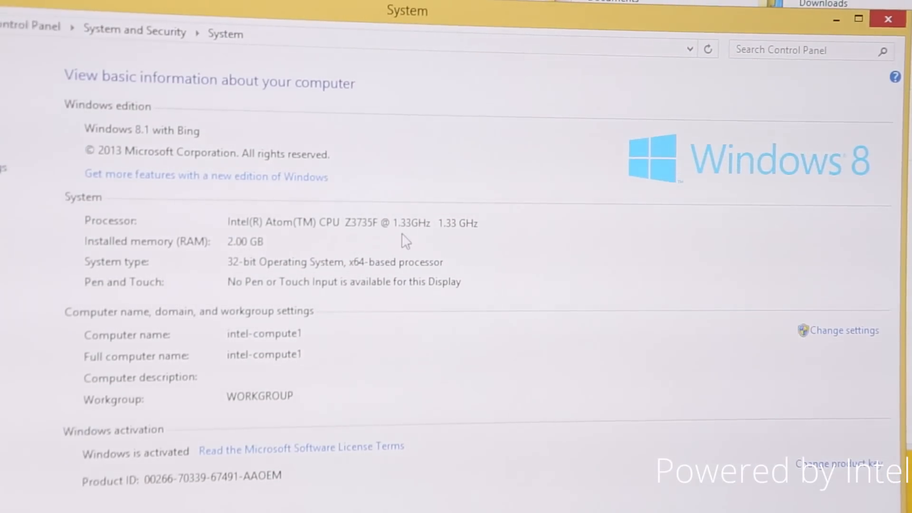
mouse_move(244, 263)
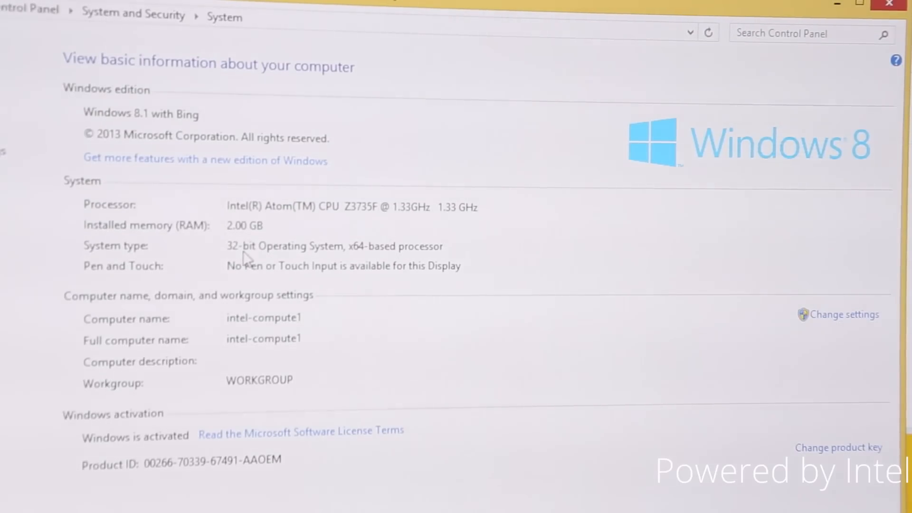
mouse_move(265, 378)
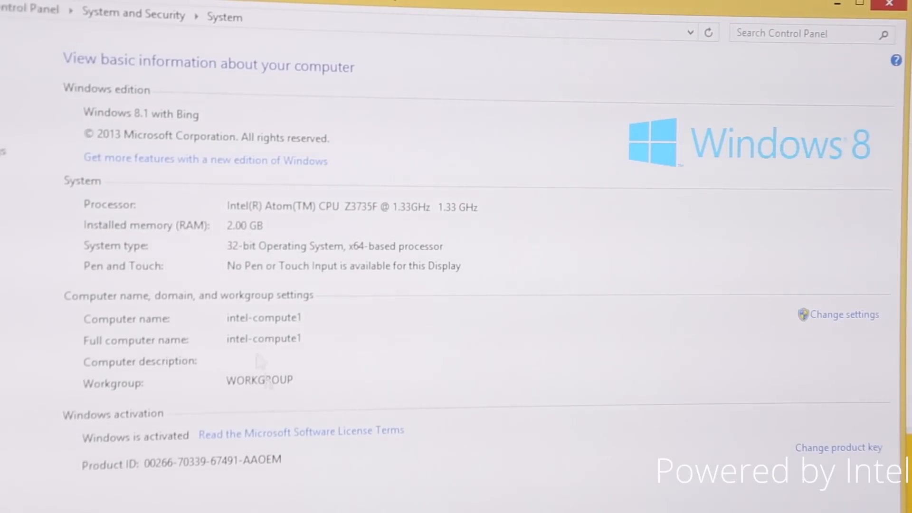
- Review the System page (Atom Z3735F 1.33 GHz, 2.00 GB RAM, 32-bit) and close it
scroll("down", 3)
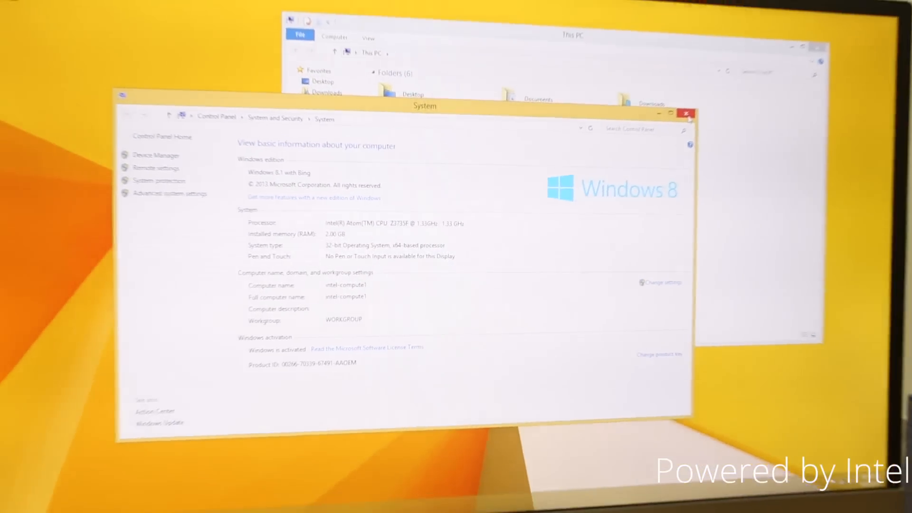
left_click(688, 112)
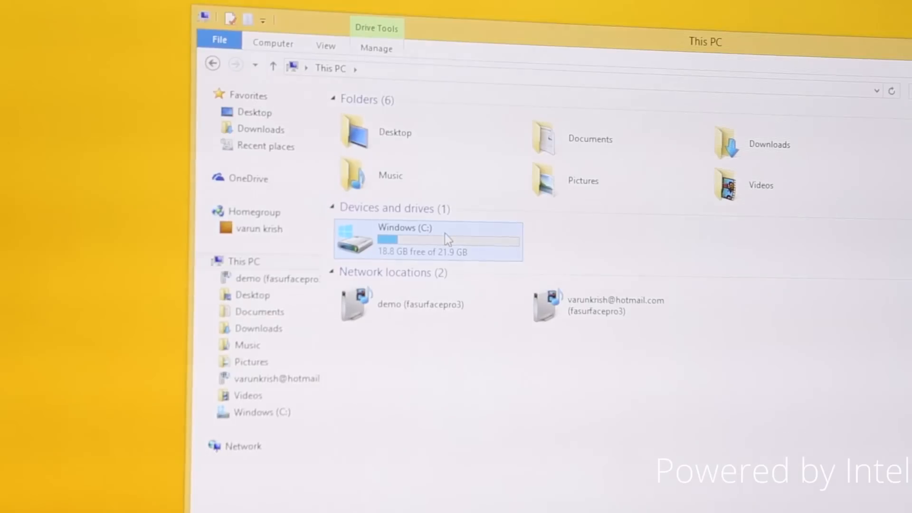
mouse_move(448, 241)
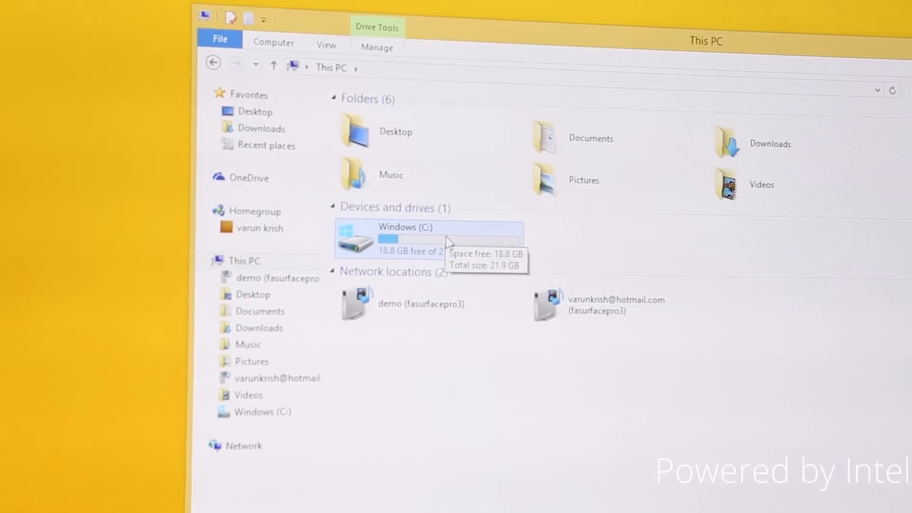
mouse_move(638, 199)
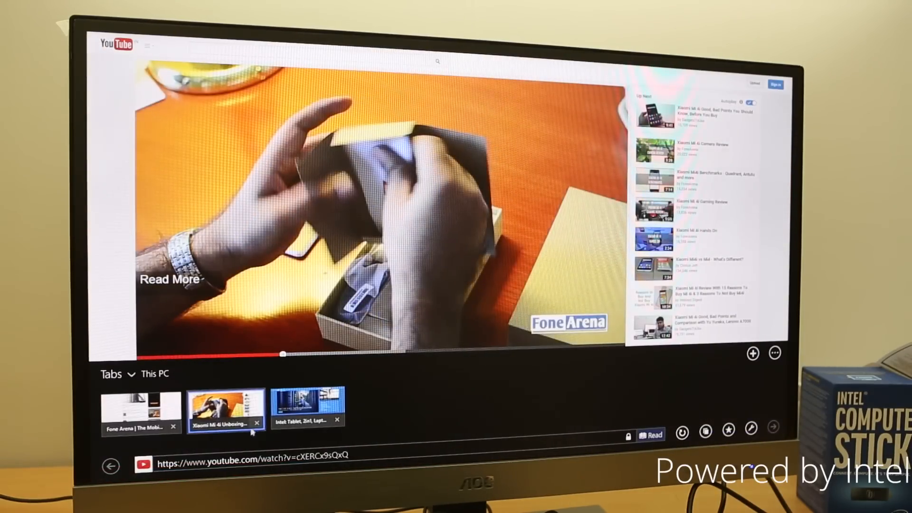
- After checking Windows (C:) has 18.8 GB free of 21.9 GB, switch back to the YouTube page
left_click(256, 421)
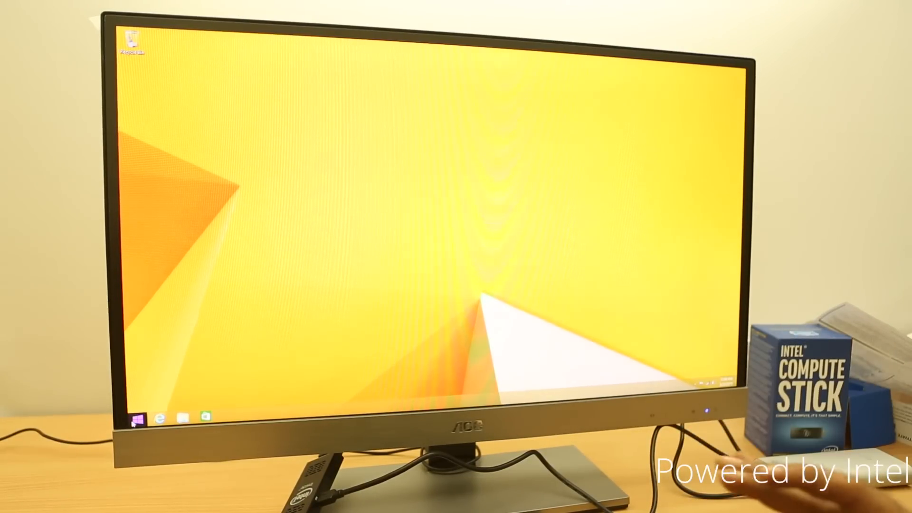
- From the empty desktop, bring up the Windows 8.1 Start screen with its live tiles
left_click(133, 420)
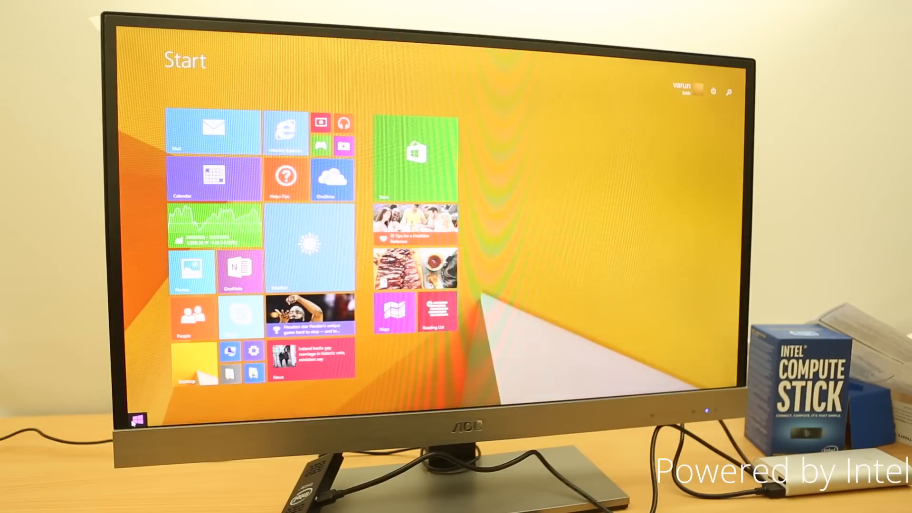